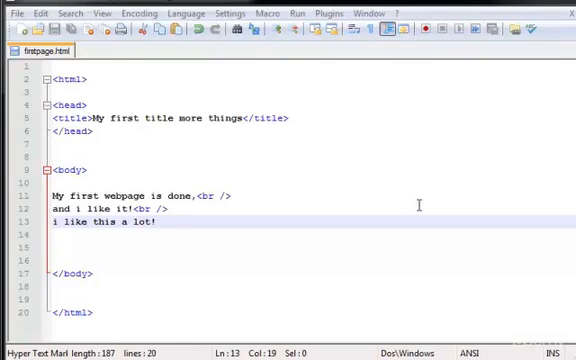
{"action": "mouse_move", "coordinate": [44, 76]}
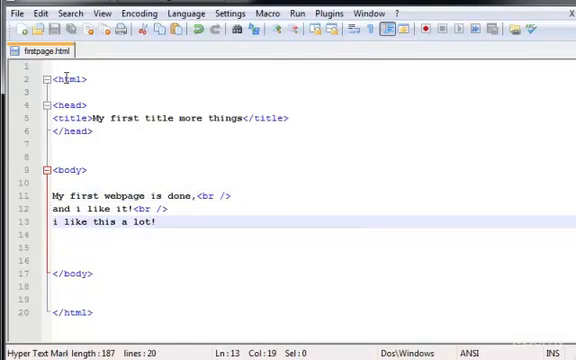
{"action": "mouse_move", "coordinate": [256, 184]}
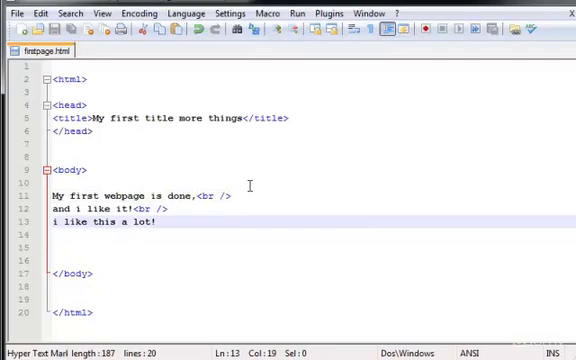
Wrap the word 'webpage' in <strong></strong> tags and preview the bold result in Chrome
{"action": "double_click", "coordinate": [116, 196]}
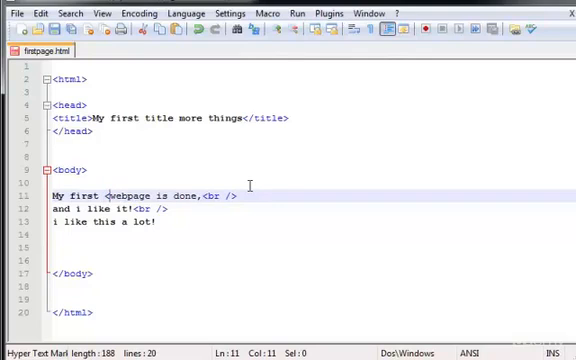
{"action": "type", "text": "<strong>"}
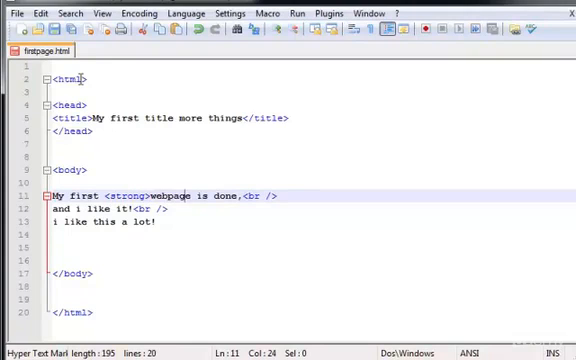
{"action": "type", "text": "/"}
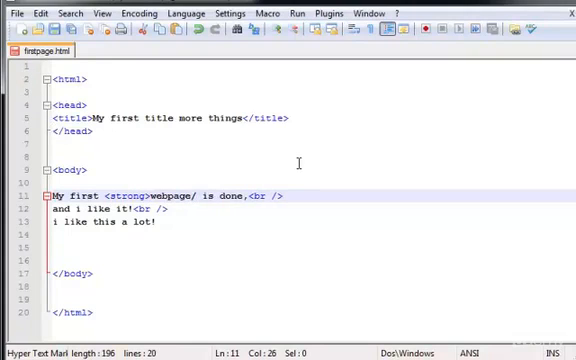
{"action": "type", "text": "</str"}
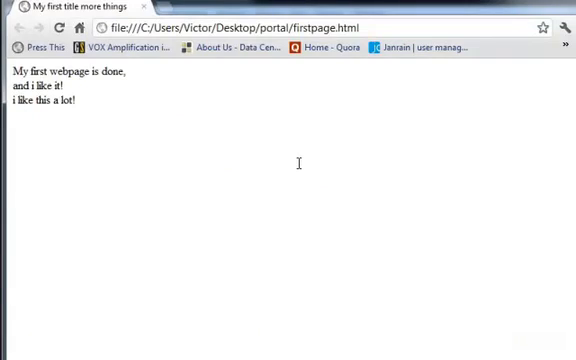
{"action": "double_click", "coordinate": [68, 72]}
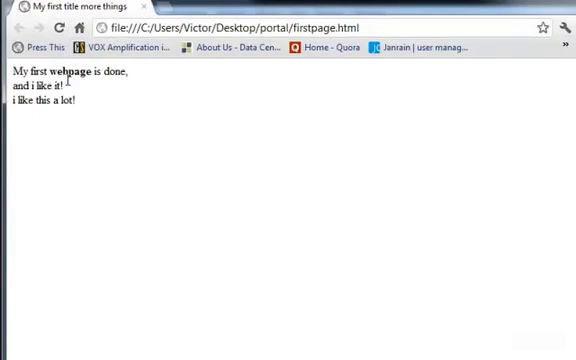
{"action": "mouse_move", "coordinate": [28, 130]}
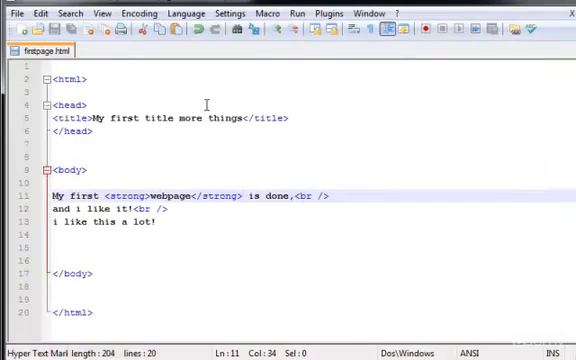
Wrap the line 'i like this a lot!' in <strong></strong> tags and save the page
{"action": "left_click", "coordinate": [48, 224]}
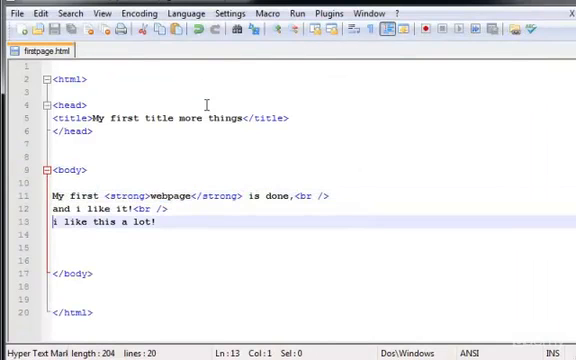
{"action": "type", "text": "<strong>"}
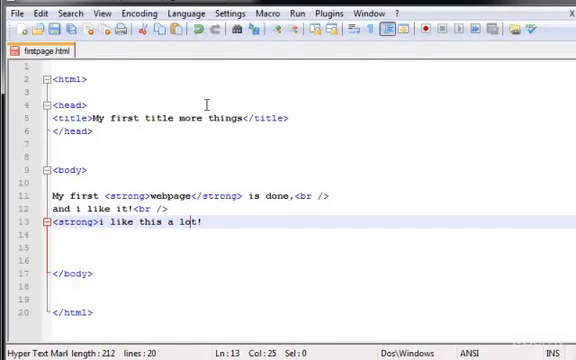
{"action": "type", "text": "</str"}
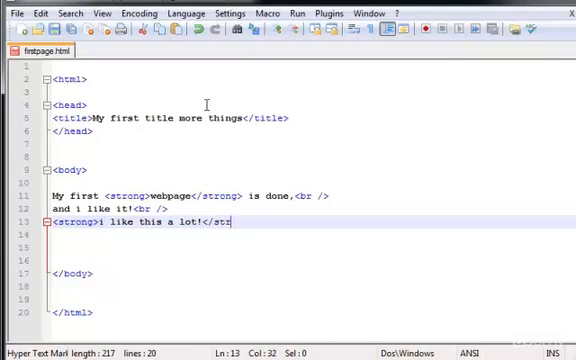
{"action": "type", "text": "ong>"}
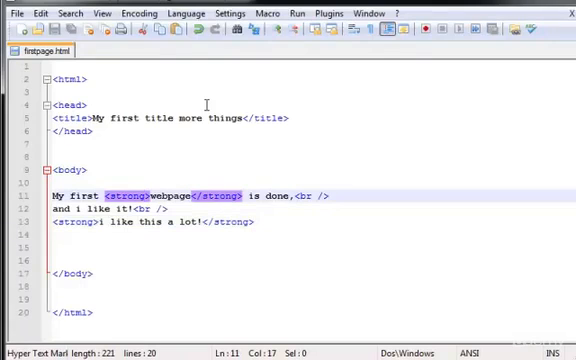
{"action": "key", "text": "Delete"}
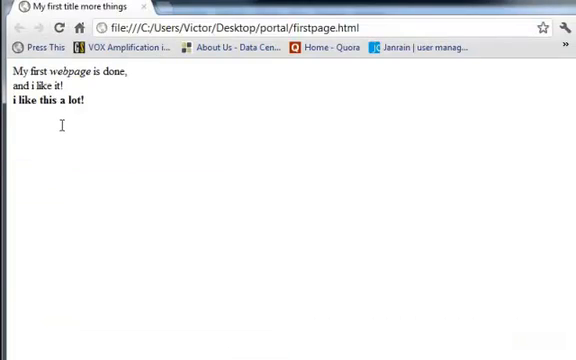
Add <em></em> around 'webpage' inside the strong tags and check it in the browser
{"action": "double_click", "coordinate": [72, 72]}
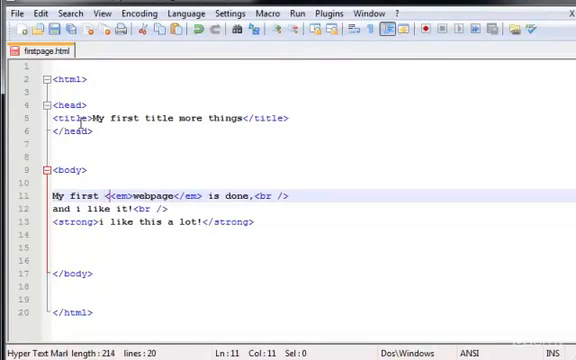
{"action": "type", "text": "<strong>"}
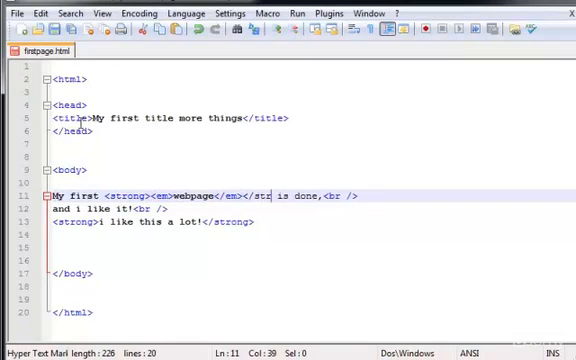
{"action": "type", "text": "ong>"}
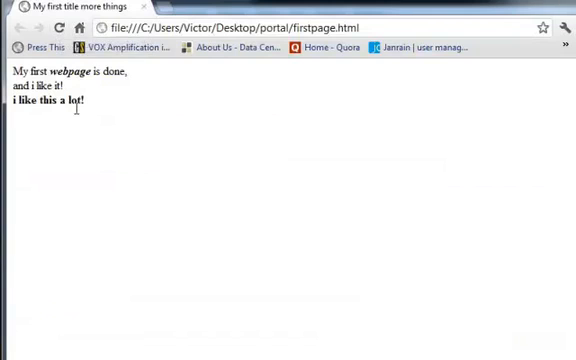
{"action": "double_click", "coordinate": [68, 72]}
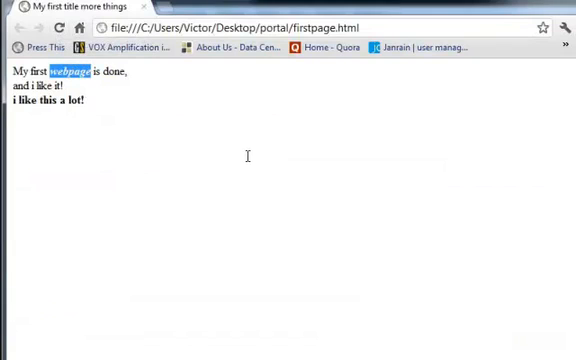
{"action": "mouse_move", "coordinate": [80, 124]}
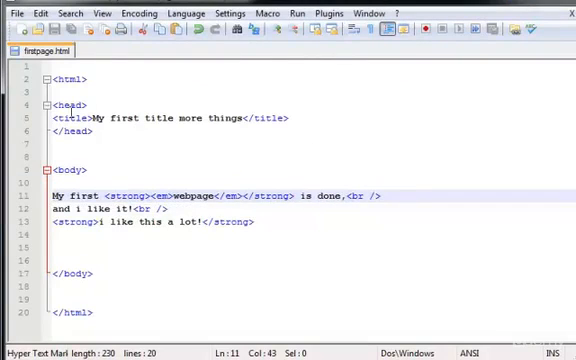
{"action": "mouse_move", "coordinate": [136, 100]}
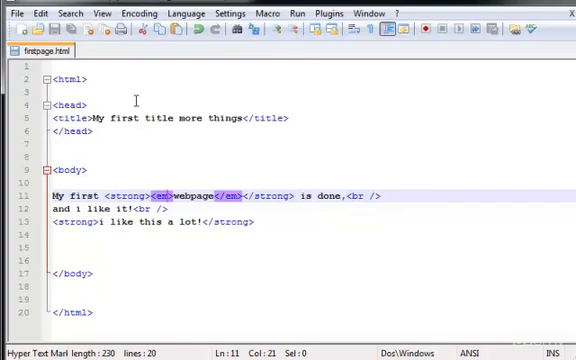
Replace the tags around 'webpage' with <font color="blue"></font> and save
{"action": "key", "text": "Delete"}
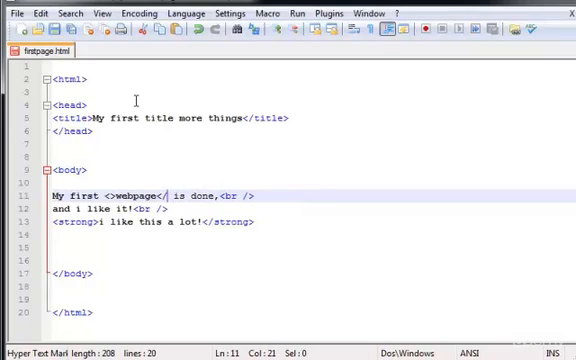
{"action": "type", "text": ">"}
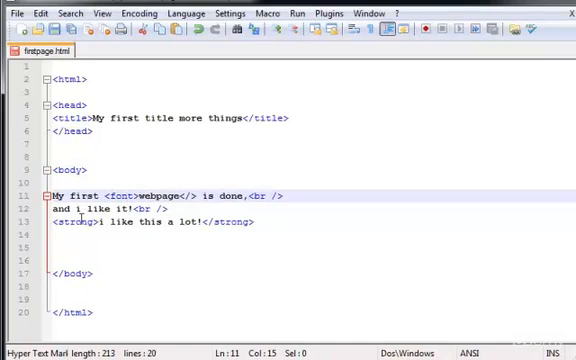
{"action": "mouse_move", "coordinate": [18, 92]}
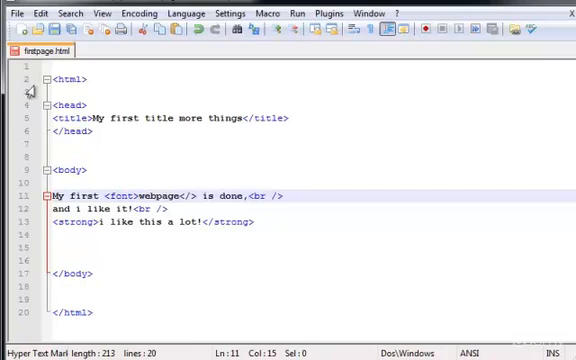
{"action": "type", "text": "color"}
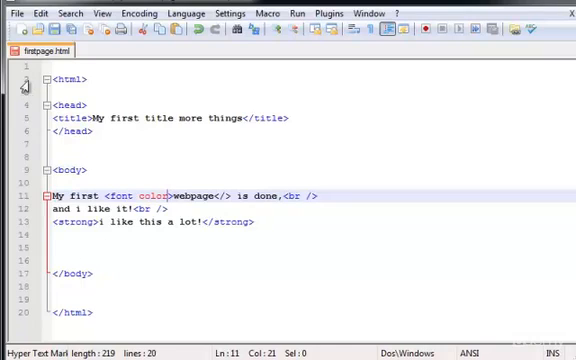
{"action": "double_click", "coordinate": [152, 192]}
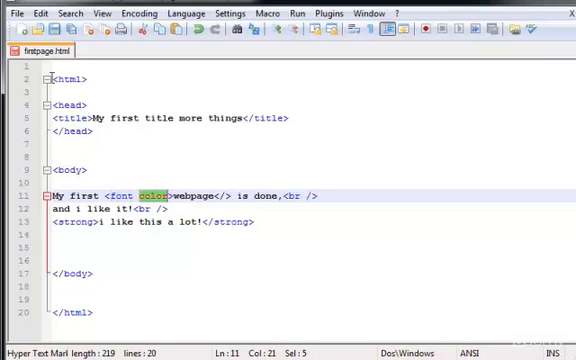
{"action": "left_click", "coordinate": [150, 248]}
{"action": "type", "text": "=\"\" "}
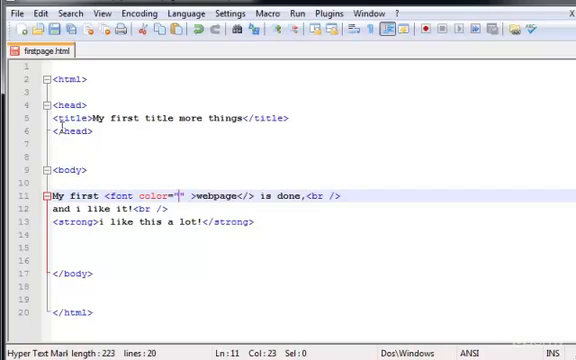
{"action": "type", "text": "blue"}
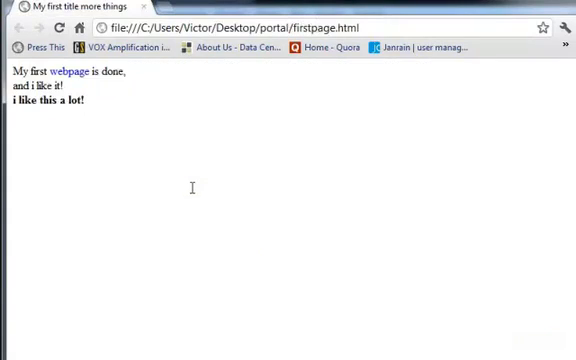
Refresh firstpage.html in Chrome to see 'webpage' rendered in blue
{"action": "double_click", "coordinate": [66, 72]}
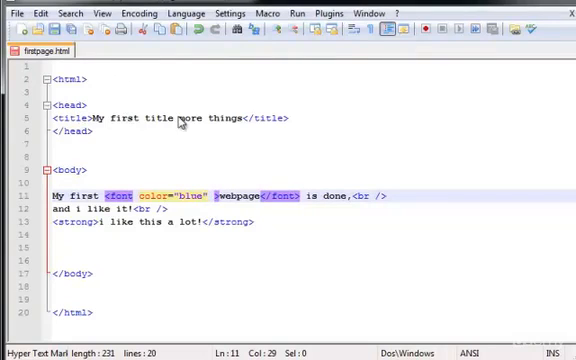
Add size="5" to the font tag around 'webpage' alongside the blue colour
{"action": "type", "text": "size=\""}
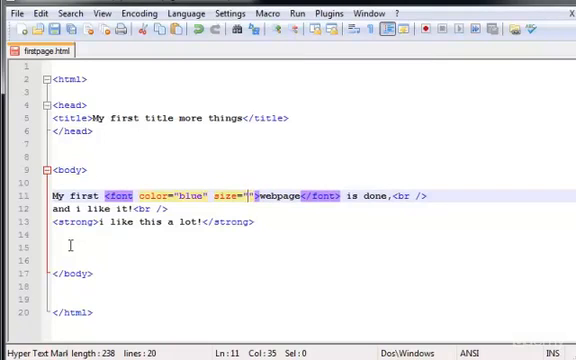
{"action": "type", "text": "5"}
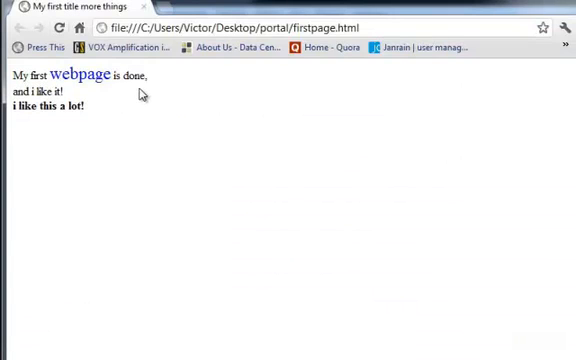
Refresh the page in Chrome to see 'webpage' larger and blue
{"action": "double_click", "coordinate": [80, 76]}
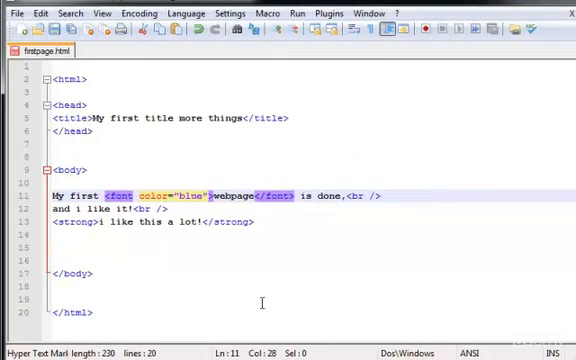
{"action": "mouse_move", "coordinate": [356, 76]}
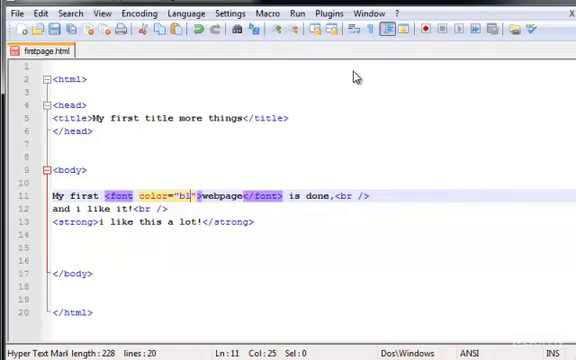
Drop size="5" and change the font colour of 'webpage' from blue to red
{"action": "type", "text": "red"}
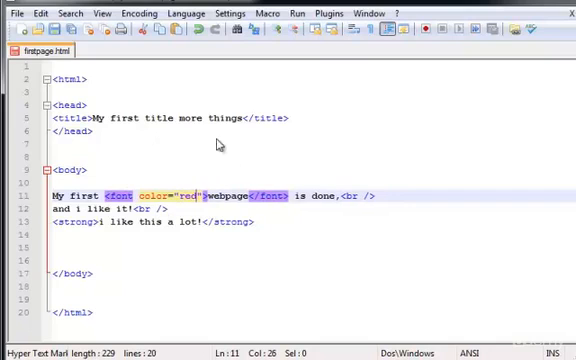
{"action": "mouse_move", "coordinate": [284, 246]}
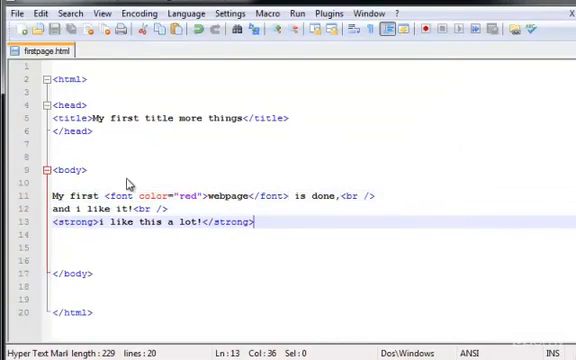
{"action": "mouse_move", "coordinate": [438, 212]}
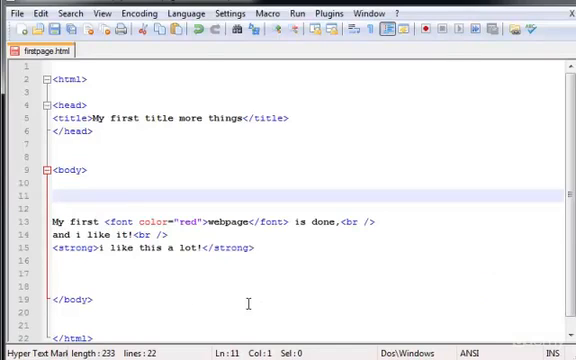
{"action": "mouse_move", "coordinate": [262, 230]}
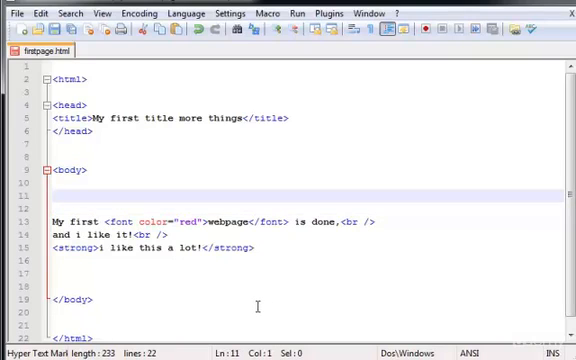
Enclose the three body text lines between <!-- and --> comment markers
{"action": "type", "text": "<"}
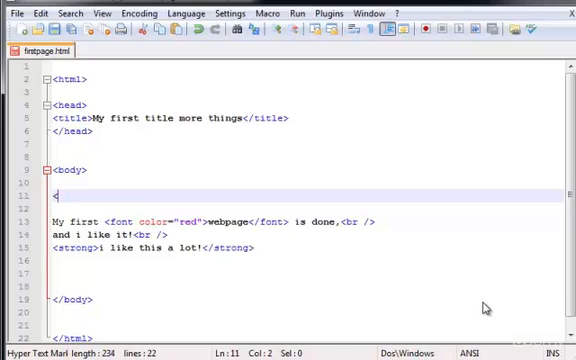
{"action": "type", "text": "!--"}
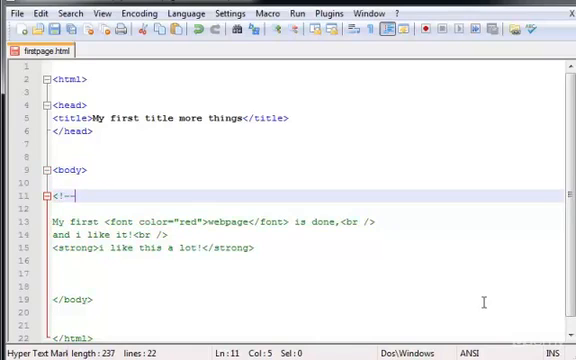
{"action": "mouse_move", "coordinate": [38, 188]}
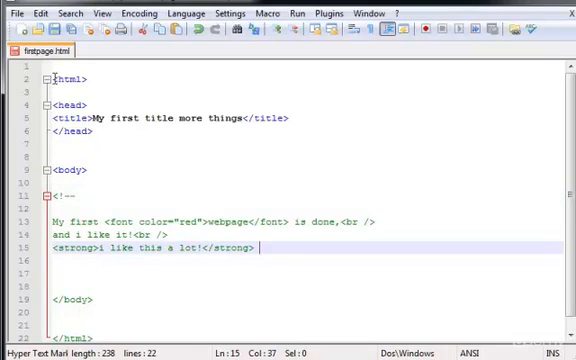
{"action": "type", "text": "-->"}
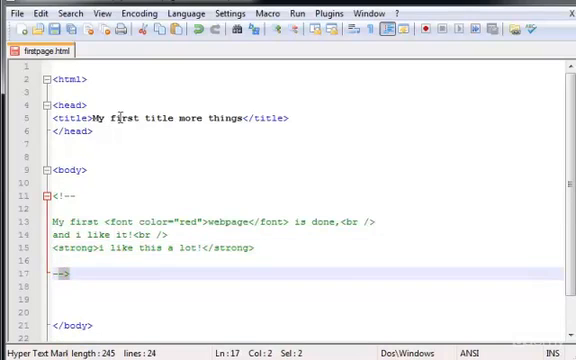
{"action": "left_click", "coordinate": [70, 190]}
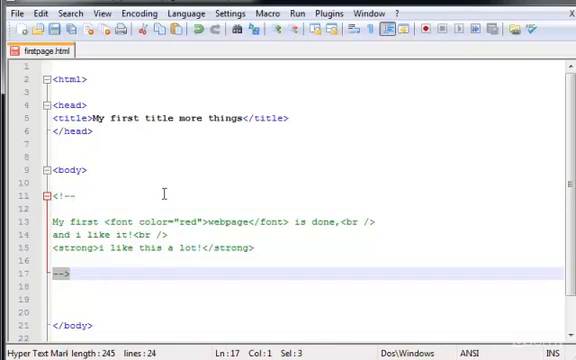
{"action": "left_click_drag", "start_coordinate": [48, 212], "coordinate": [256, 252]}
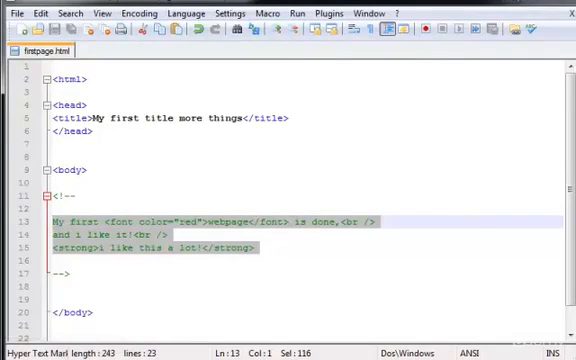
{"action": "mouse_move", "coordinate": [348, 122]}
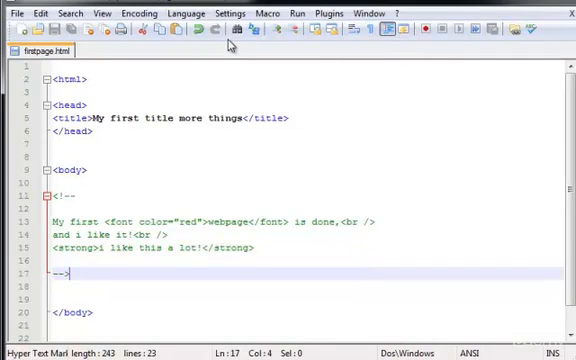
Undo the large comment and wrap only the <strong> 'i like this a lot!' line in <!-- -->
{"action": "key", "text": "Backspace"}
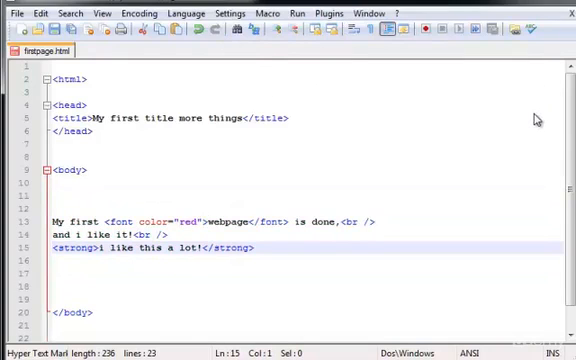
{"action": "type", "text": "<!--"}
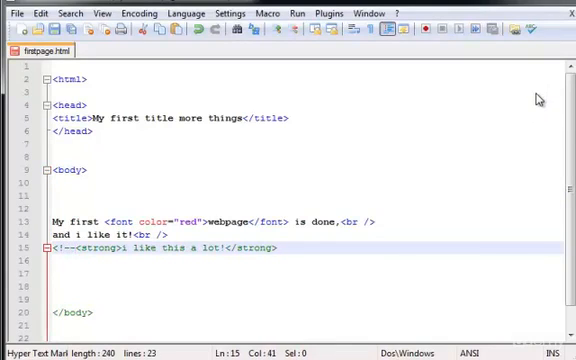
{"action": "type", "text": "-->"}
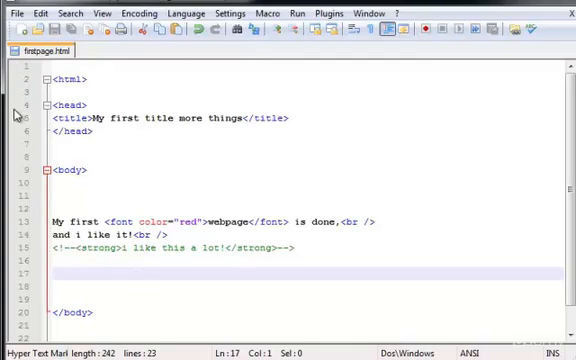
{"action": "mouse_move", "coordinate": [124, 108]}
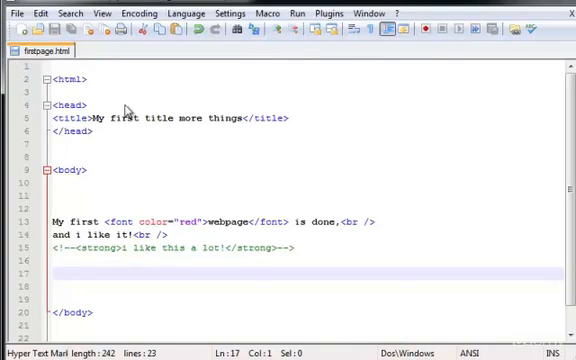
{"action": "mouse_move", "coordinate": [256, 152]}
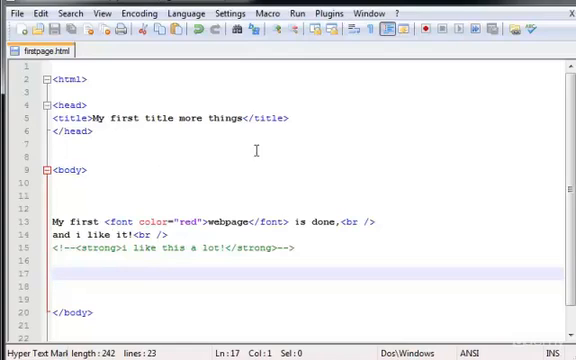